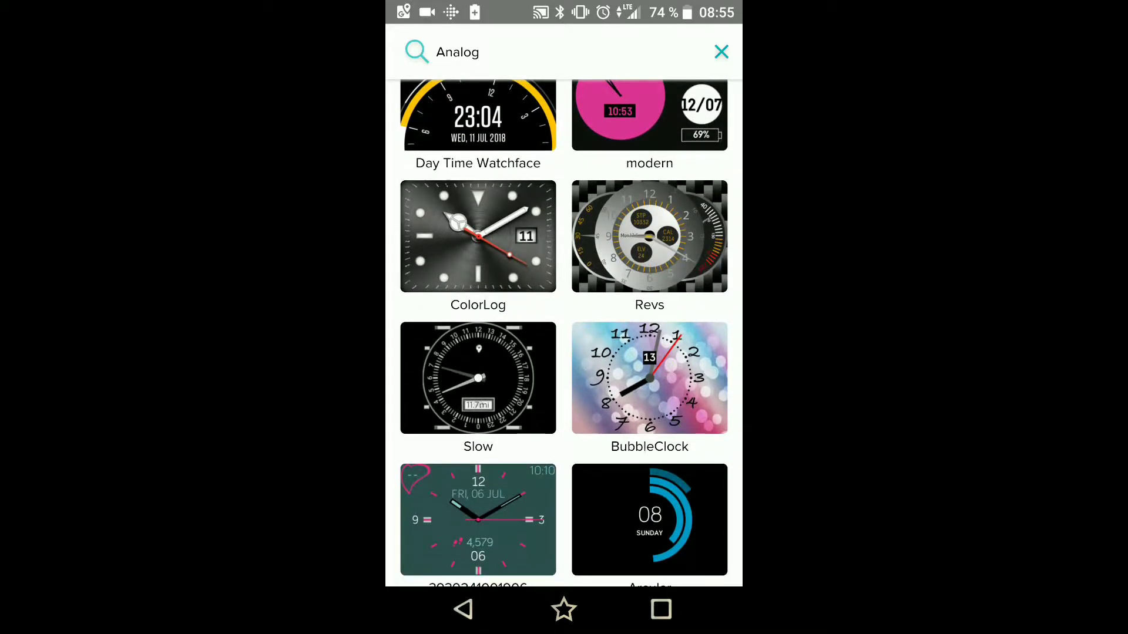
Step: Scroll down through the Alle Uhren clock face gallery
scroll("down", 3)
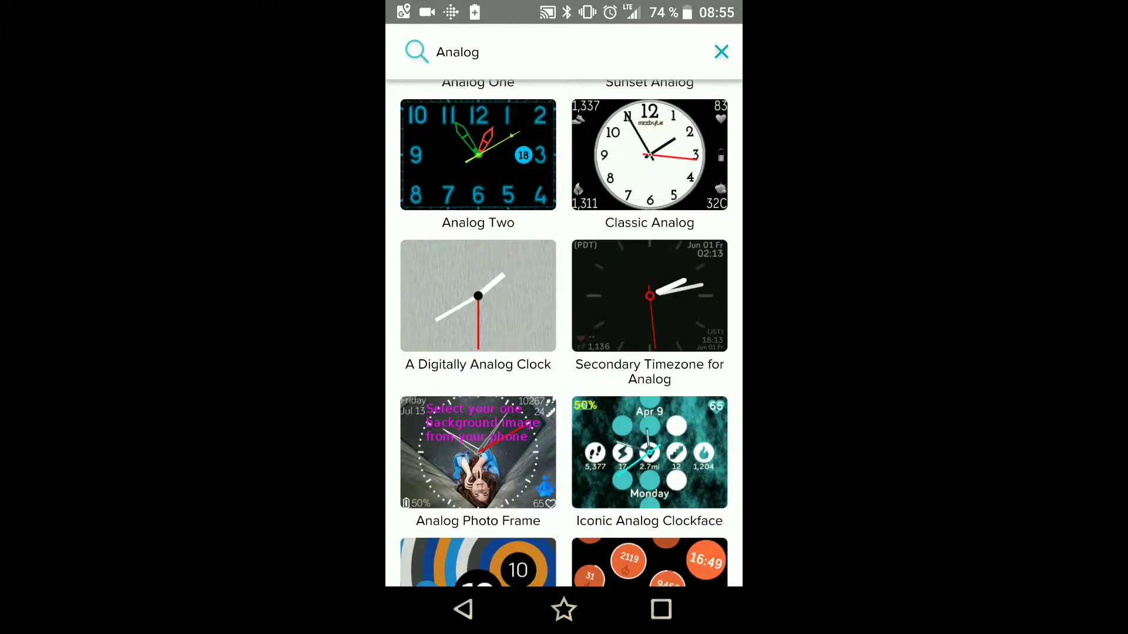
scroll("down", 3)
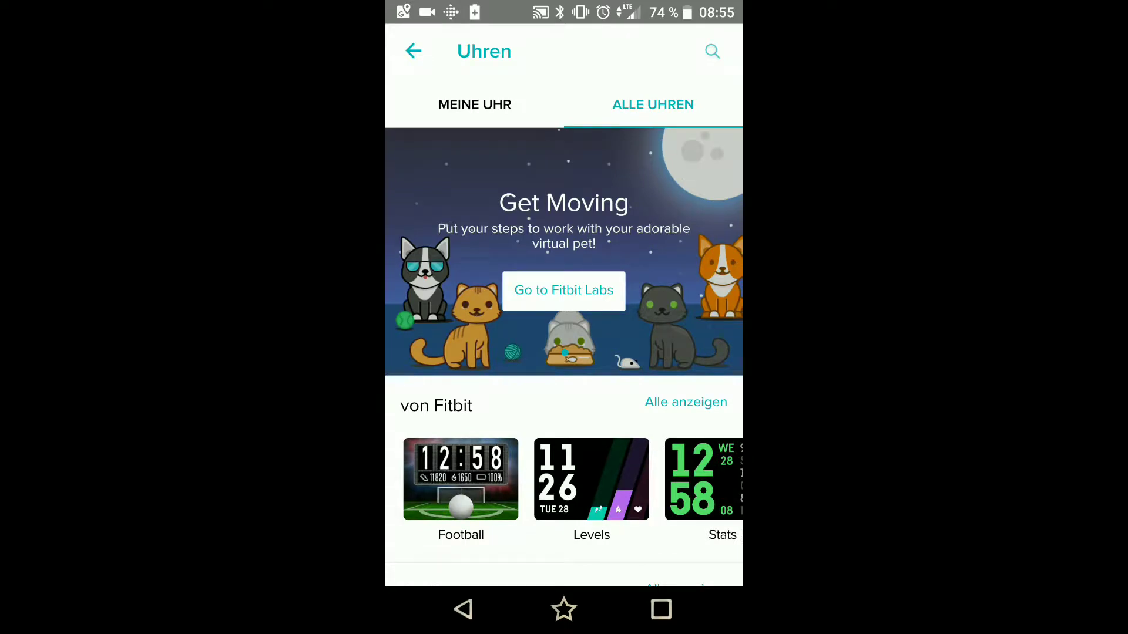
Step: Go into the full 'von Fitbit' collection and bring up the Gauges clock face details
left_click(685, 401)
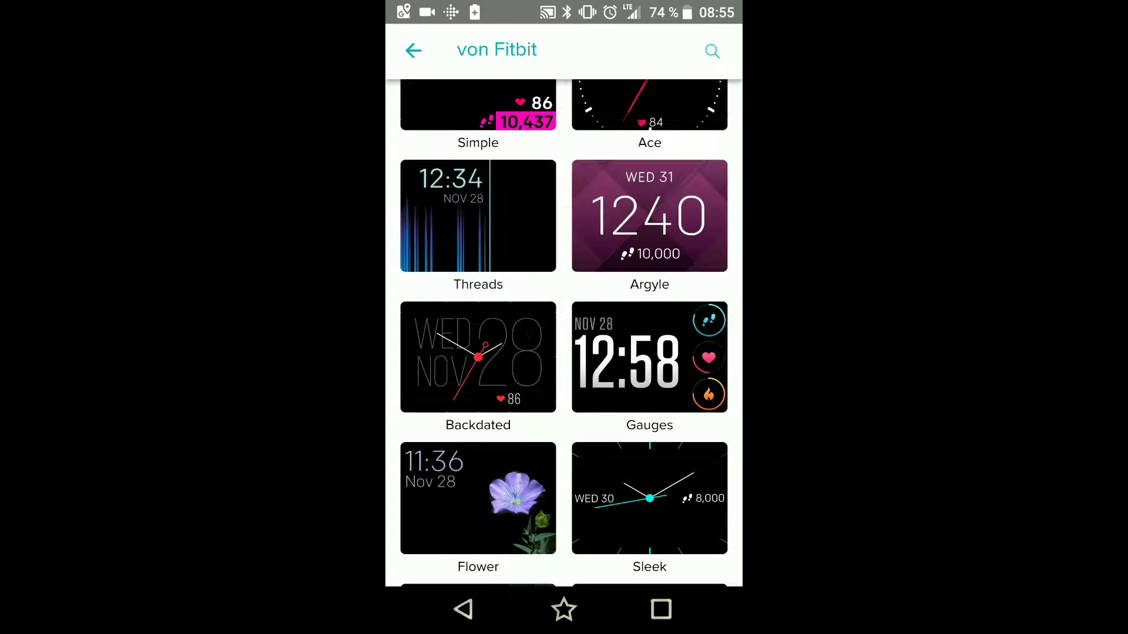
scroll("down", 3)
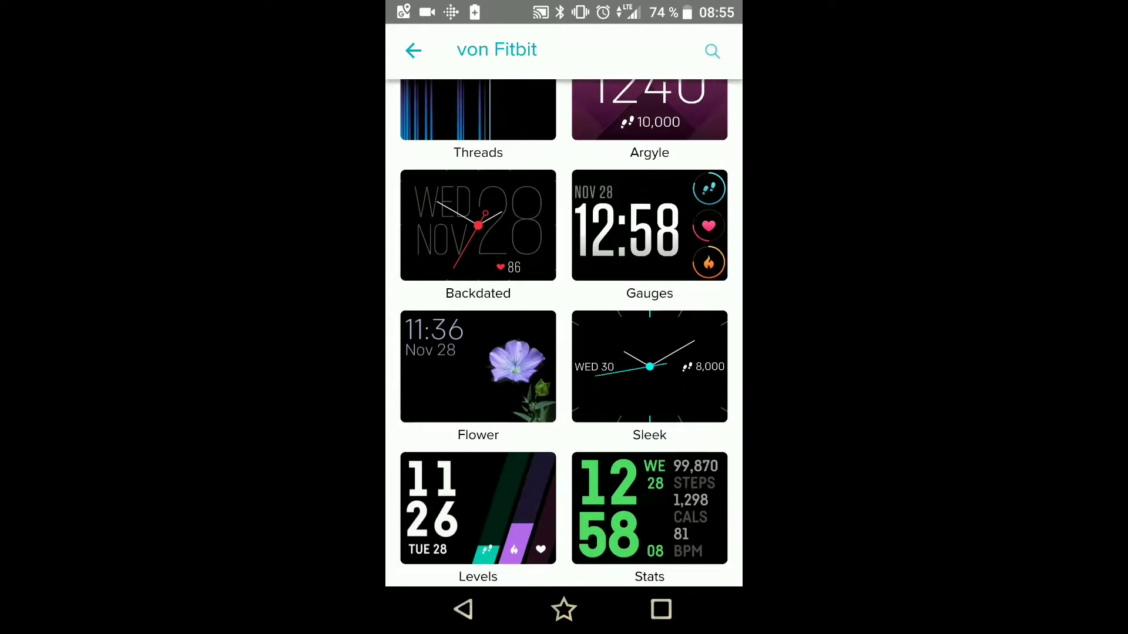
left_click(478, 508)
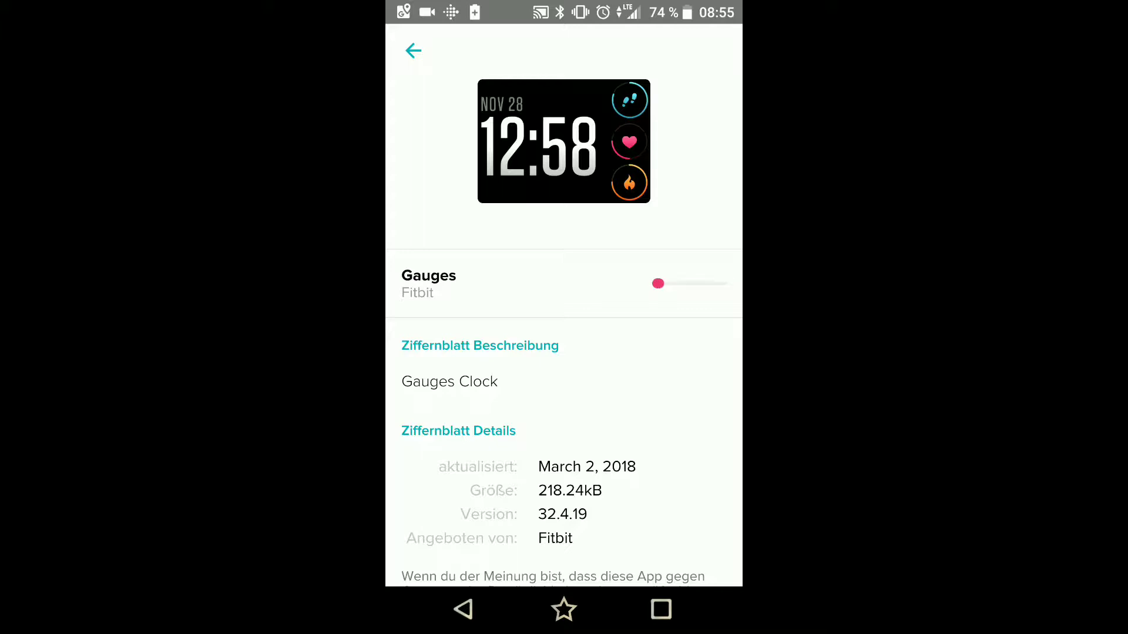
Step: Install Gauges, then return to the 'von Fitbit' collection where it shows as checked
left_click(658, 283)
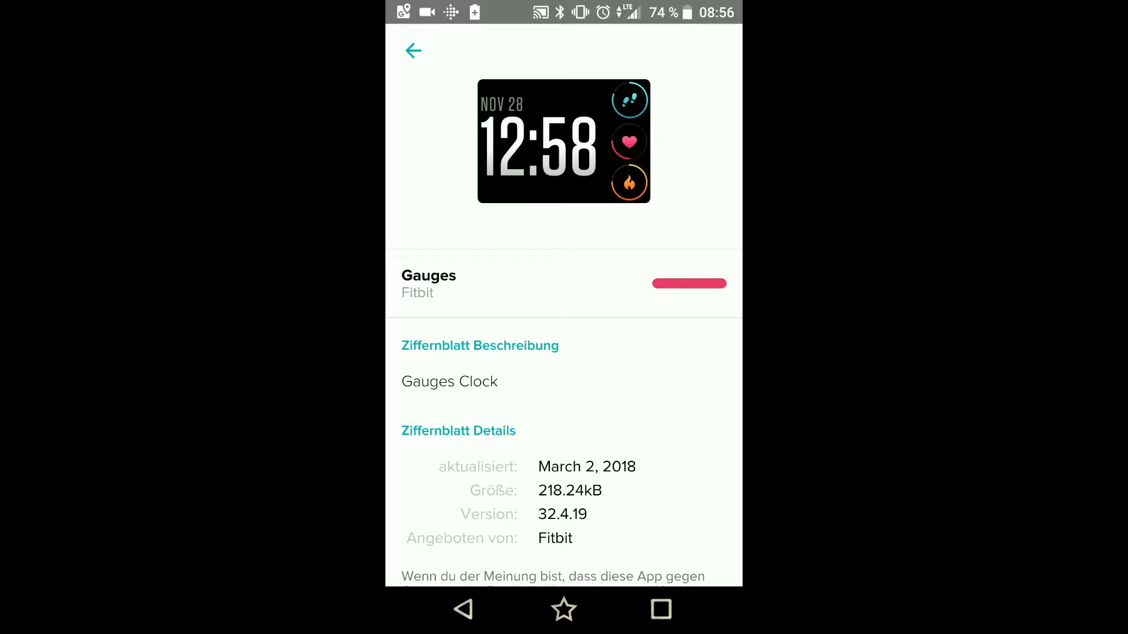
left_click(412, 51)
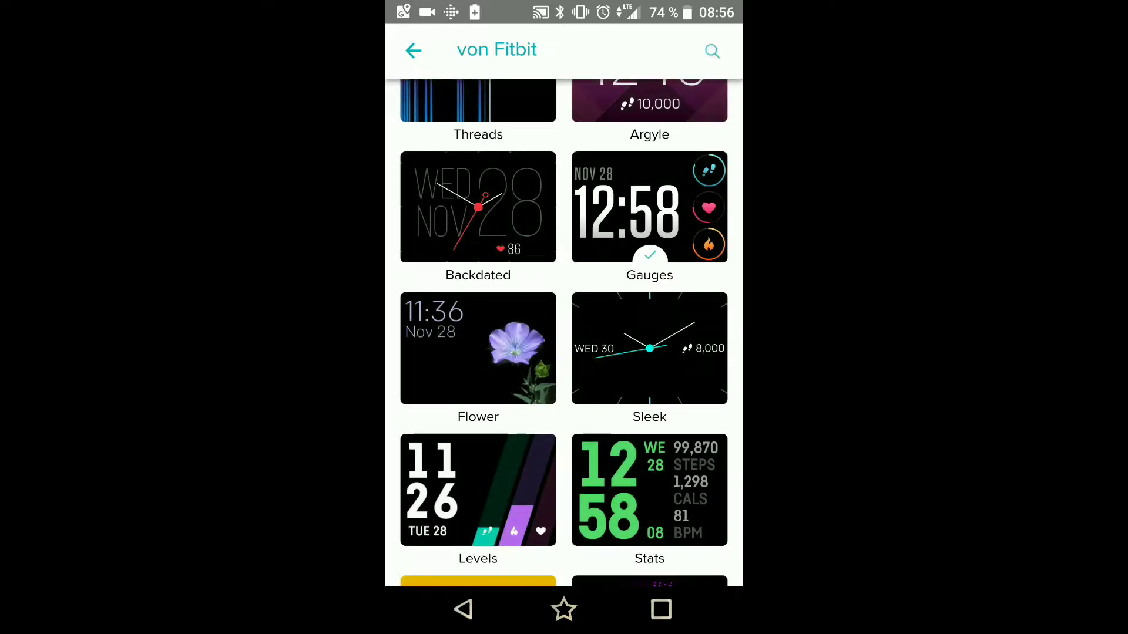
Step: Search the gallery for 'Analog' and scroll the results down until FullChrono appears
left_click(712, 50)
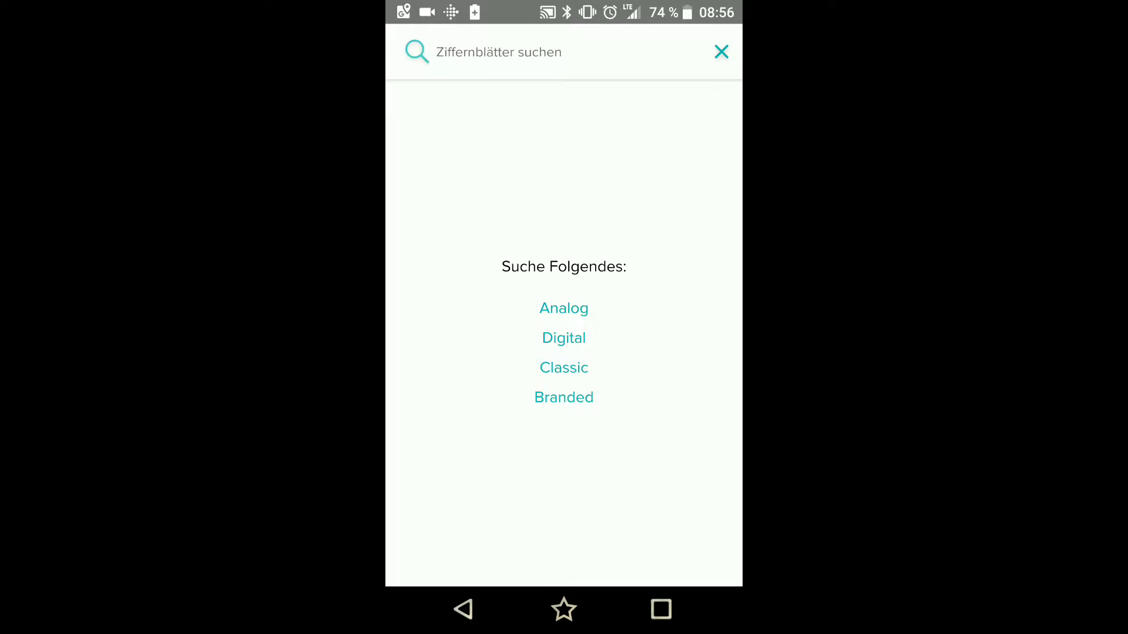
left_click(562, 308)
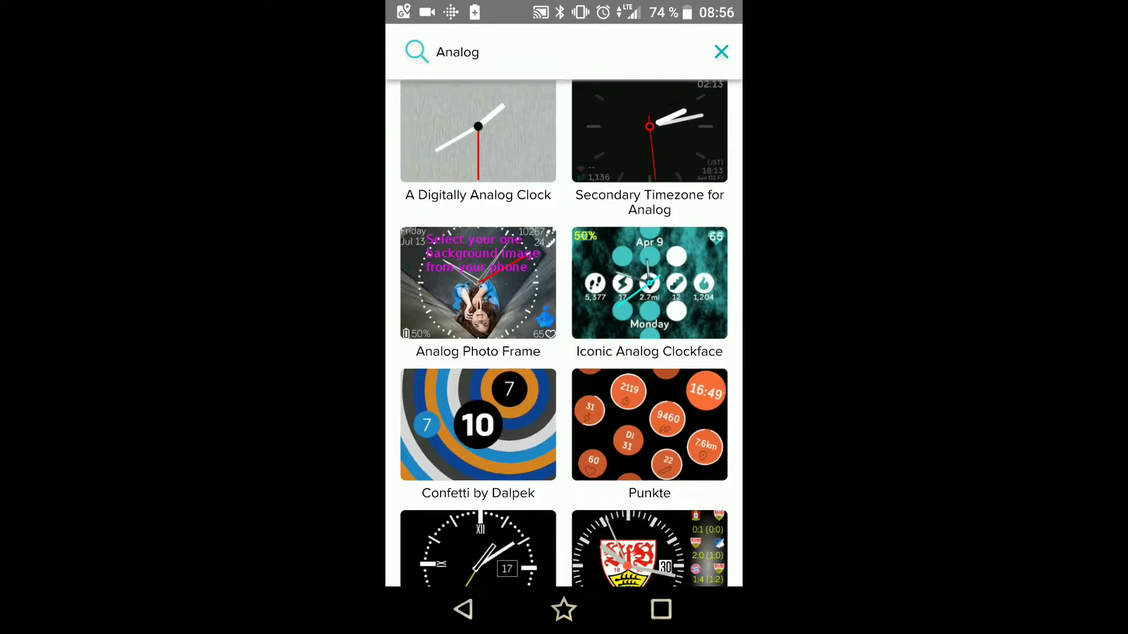
scroll("down", 3)
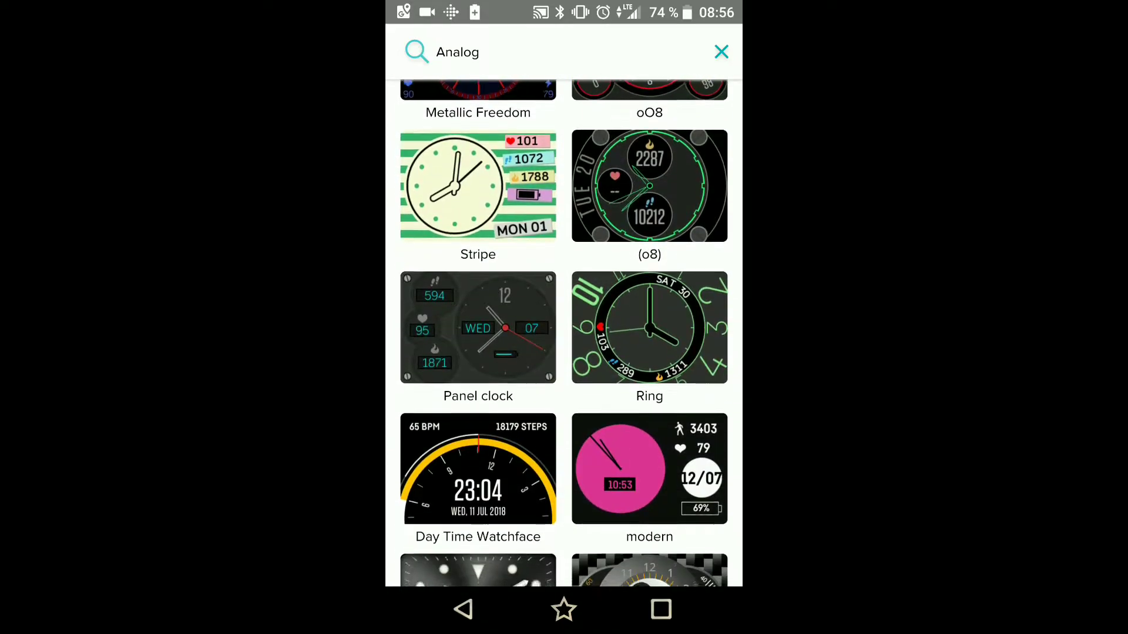
scroll("down", 3)
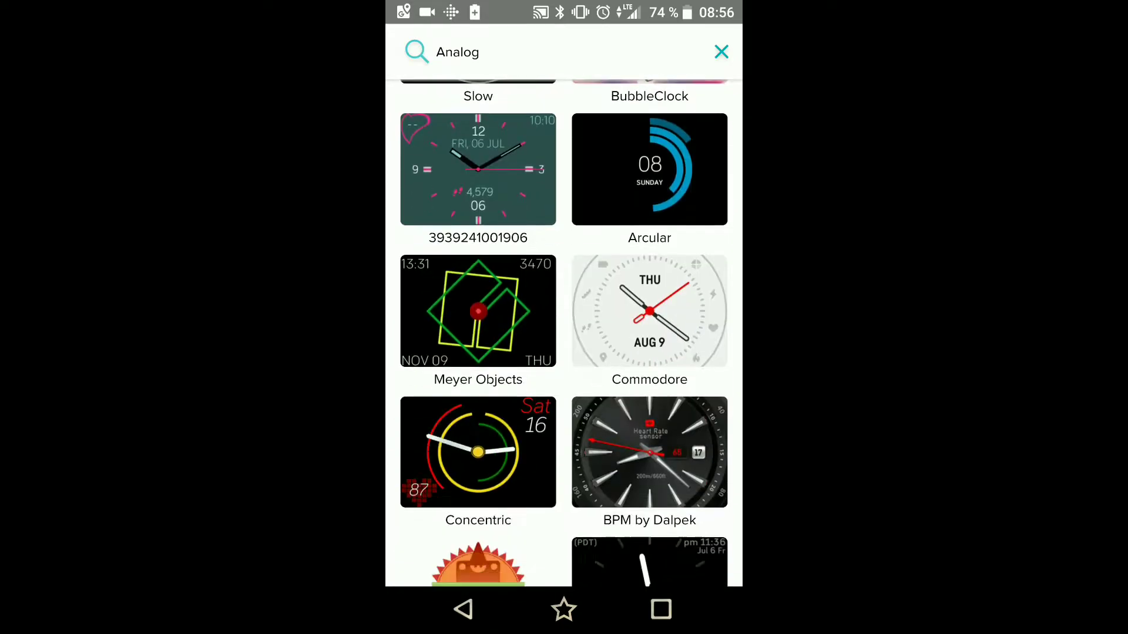
scroll("down", 3)
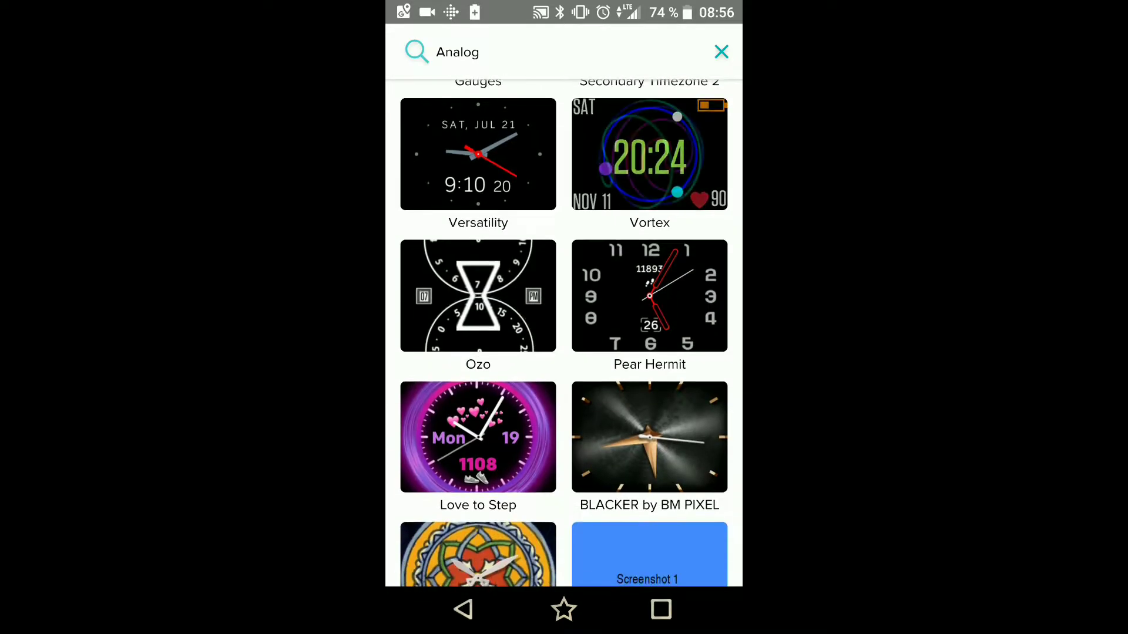
scroll("down", 3)
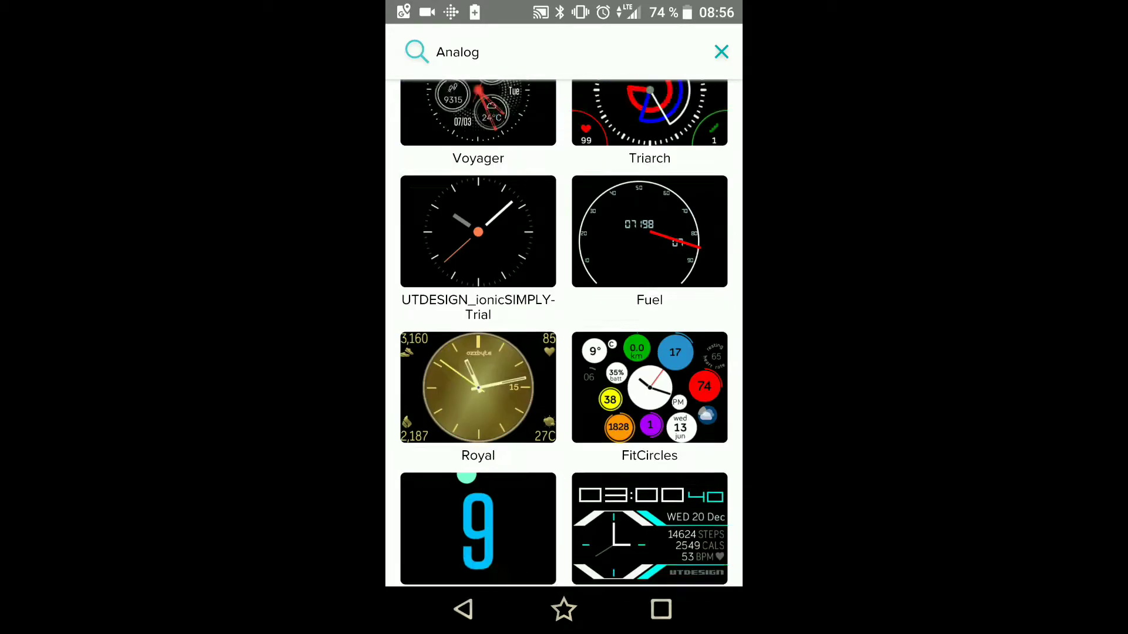
scroll("down", 3)
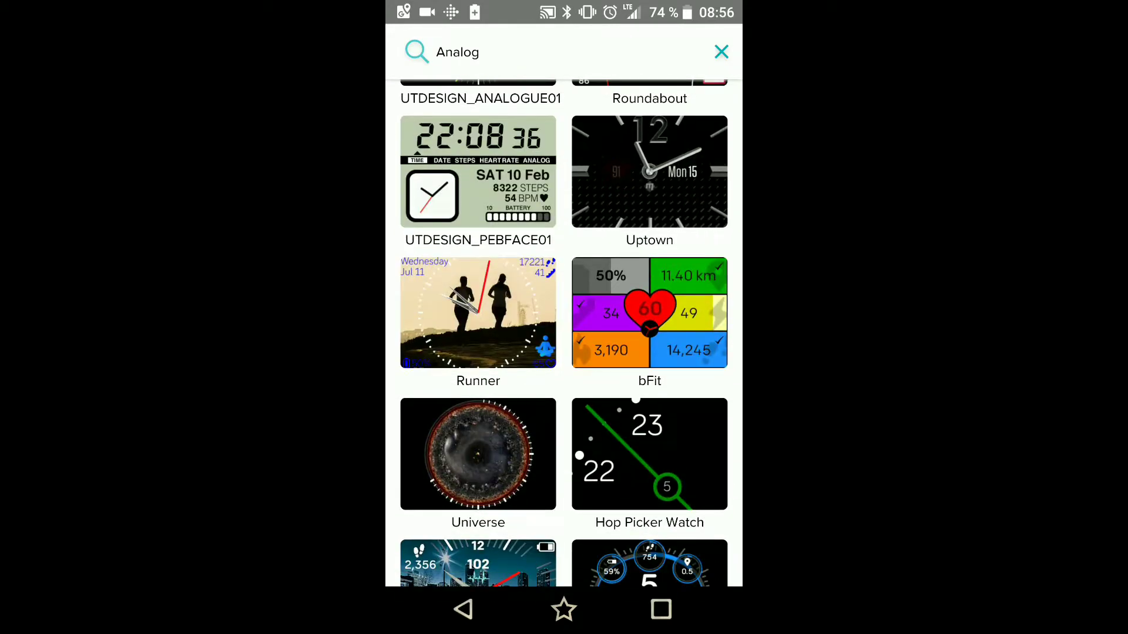
scroll("down", 3)
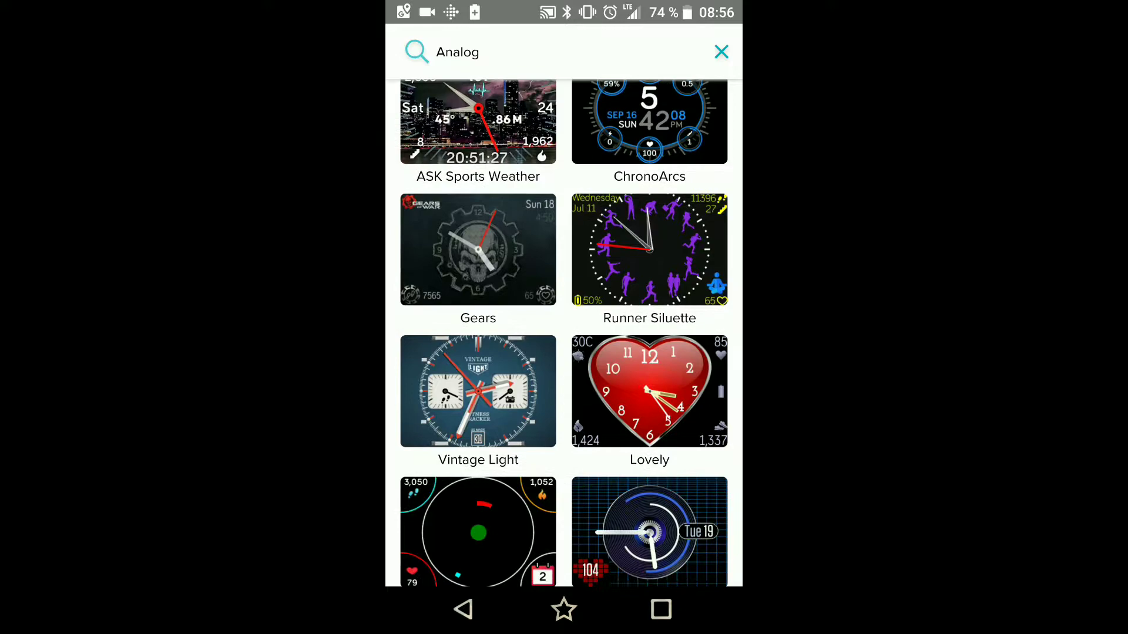
scroll("down", 3)
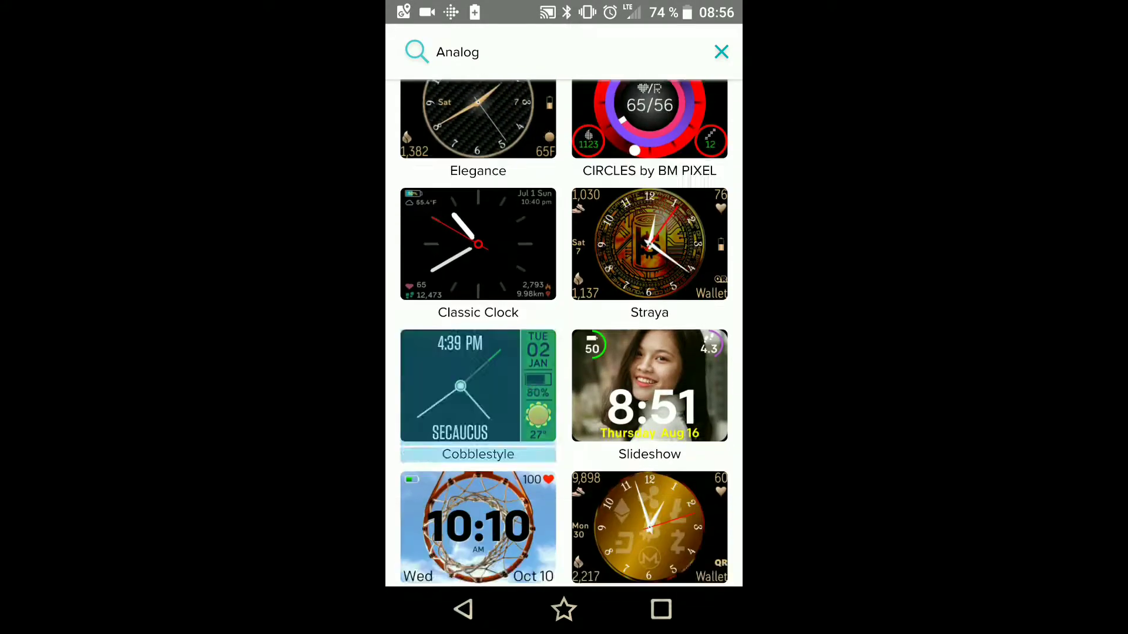
scroll("down", 3)
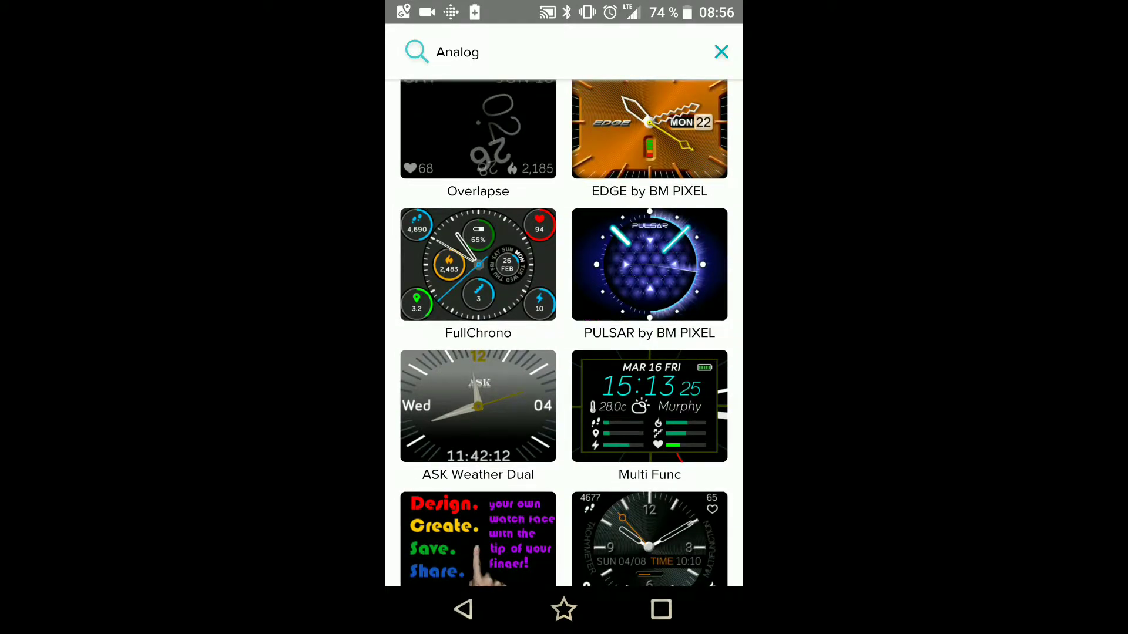
Step: Start installing FullChrono, granting the 'Benutzerprofil' permission alongside Activity and heart rate
left_click(478, 264)
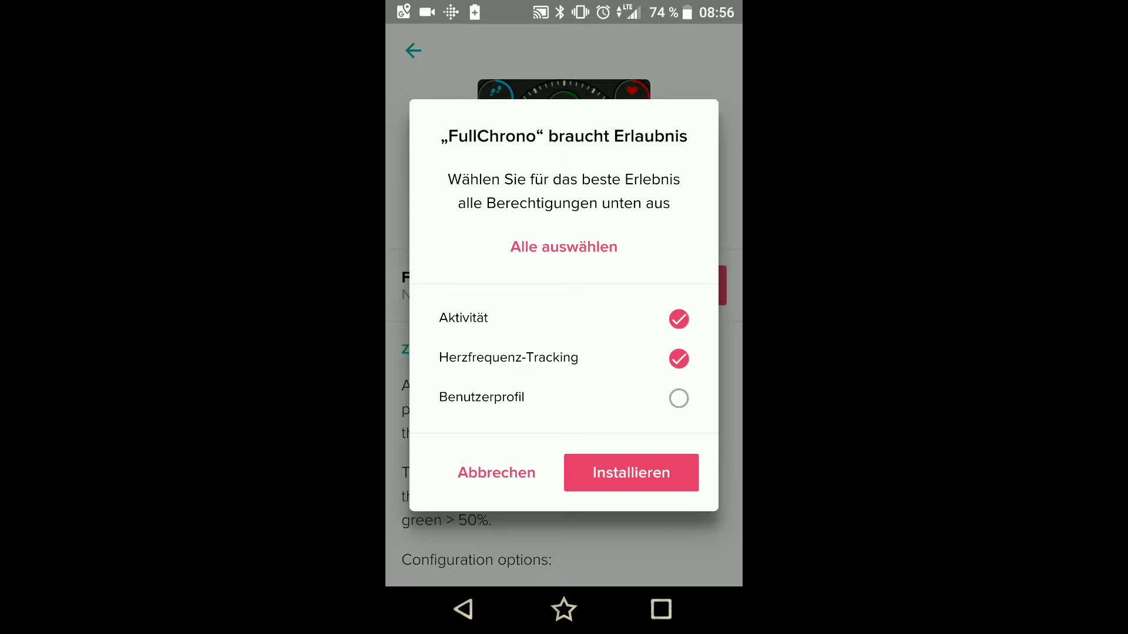
left_click(678, 399)
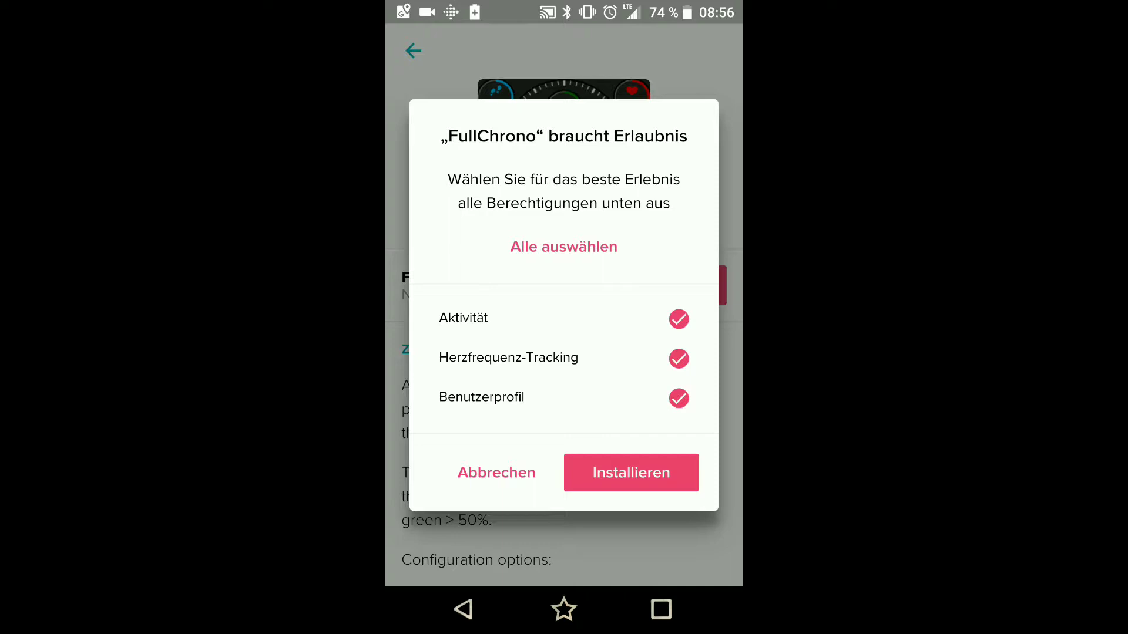
left_click(630, 472)
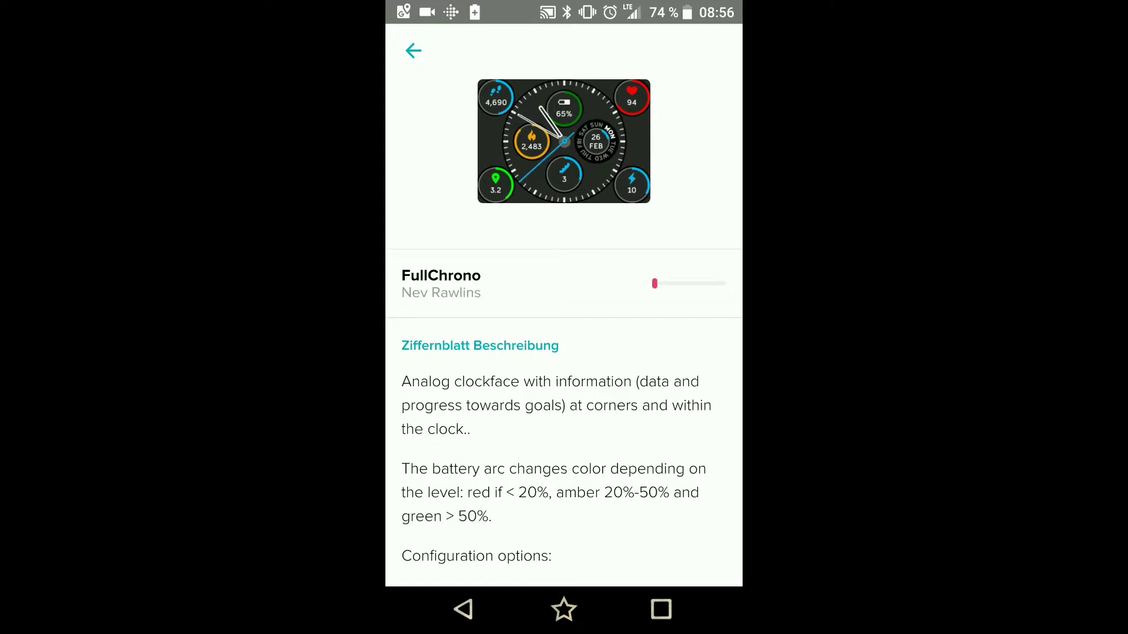
Step: Once FullChrono finishes installing, mark it 'Ausgewählt' as the watch's active clock face
scroll("down", 3)
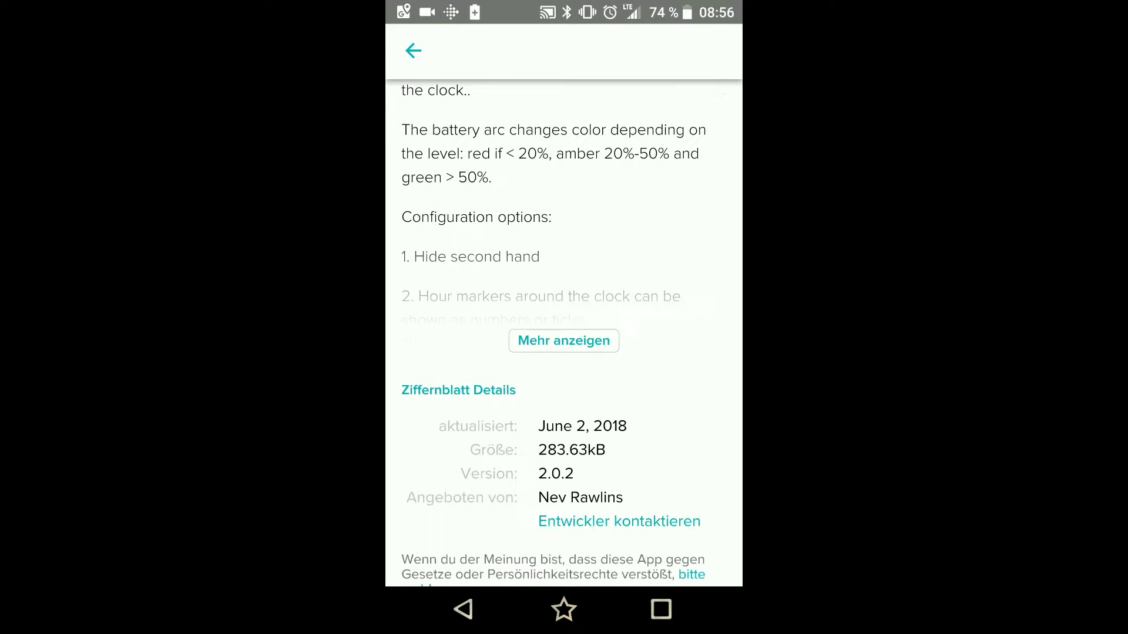
scroll("down", 3)
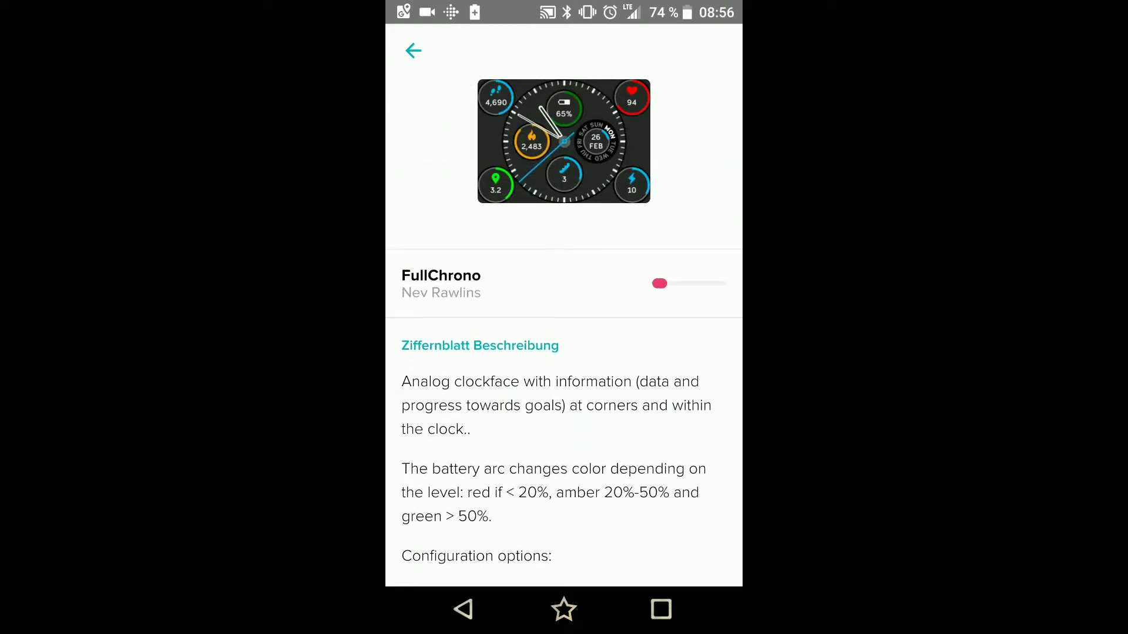
left_click(659, 283)
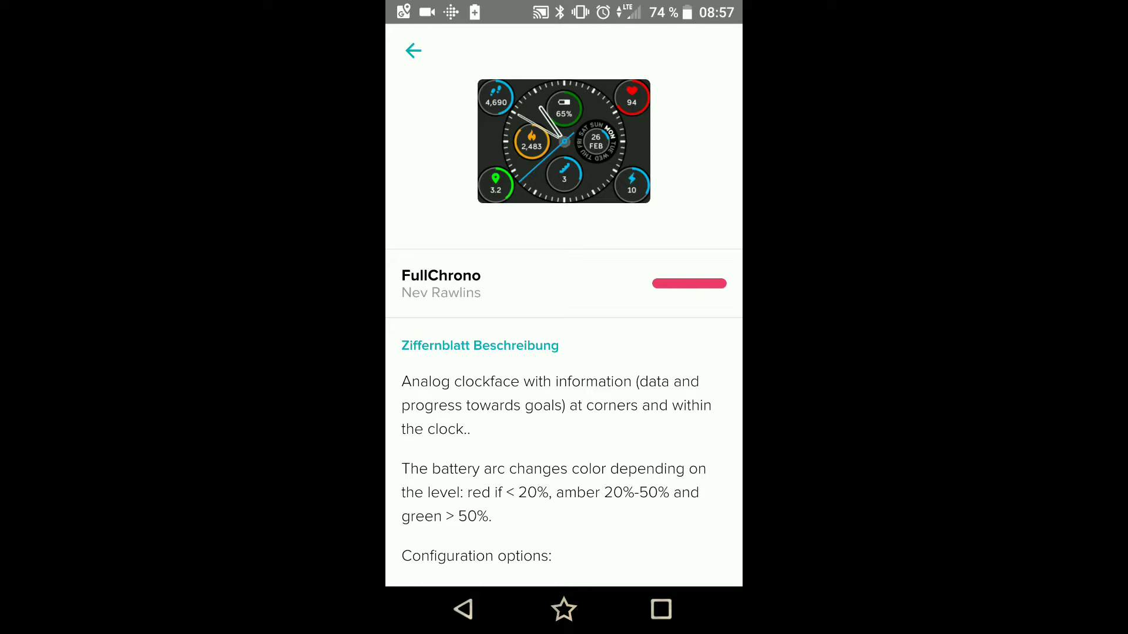
left_click(689, 283)
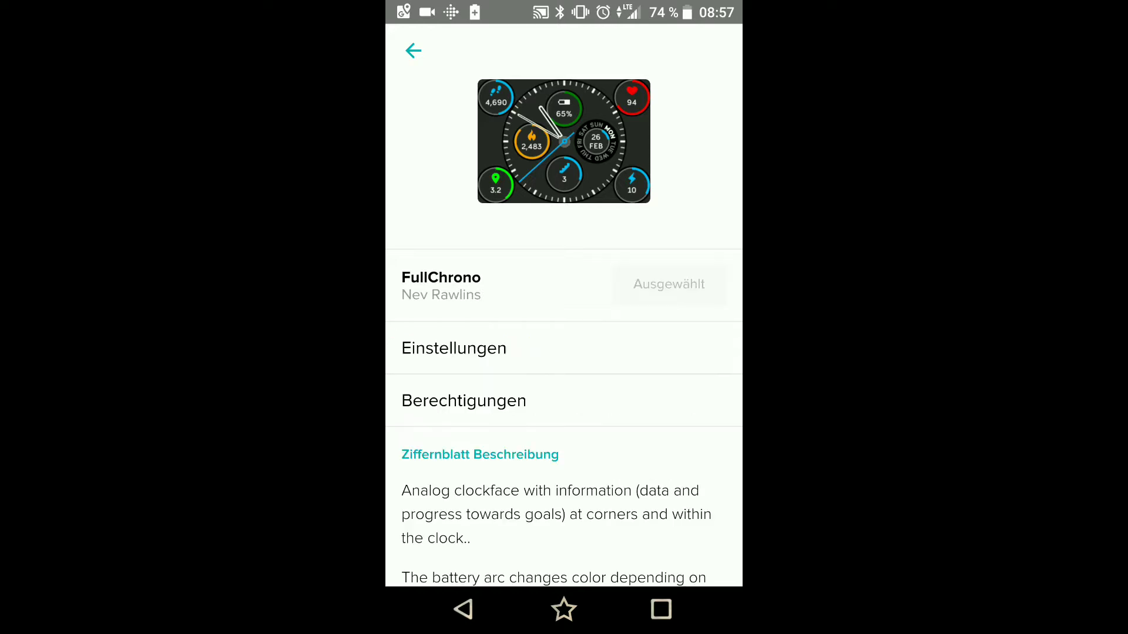